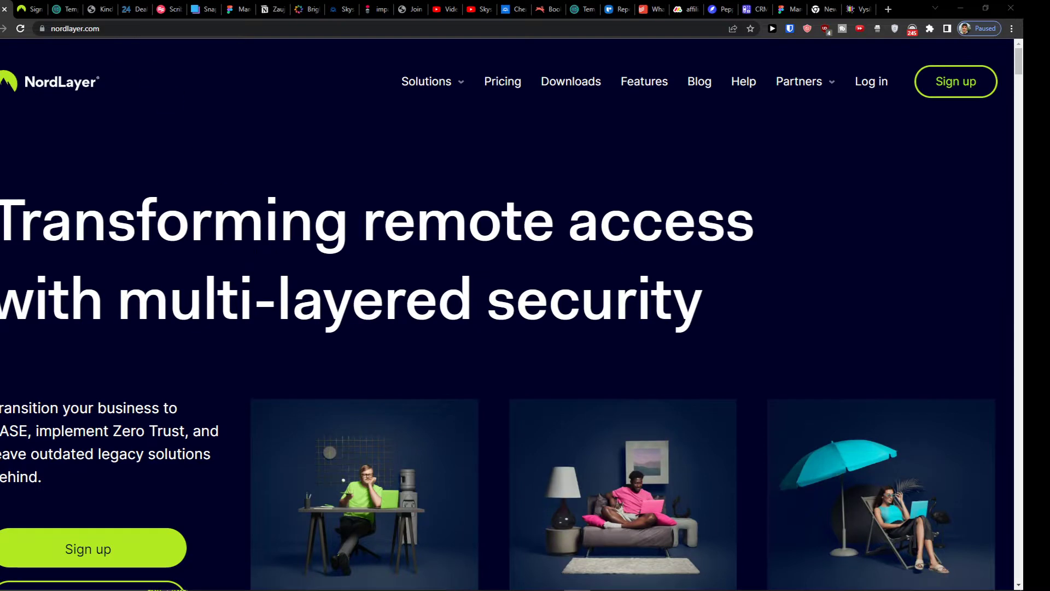
scroll("down", 3)
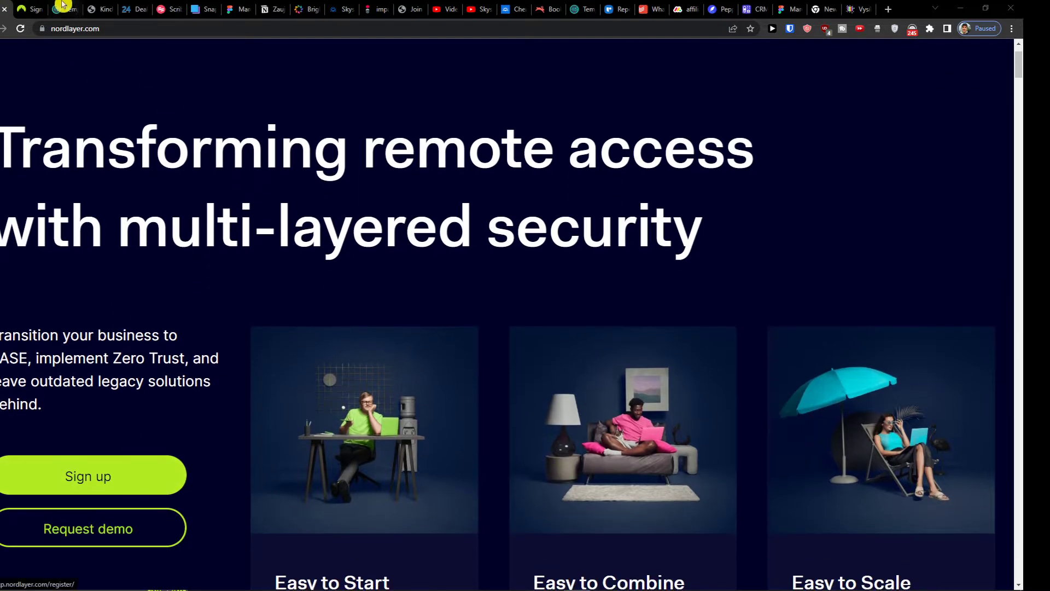
left_click(87, 475)
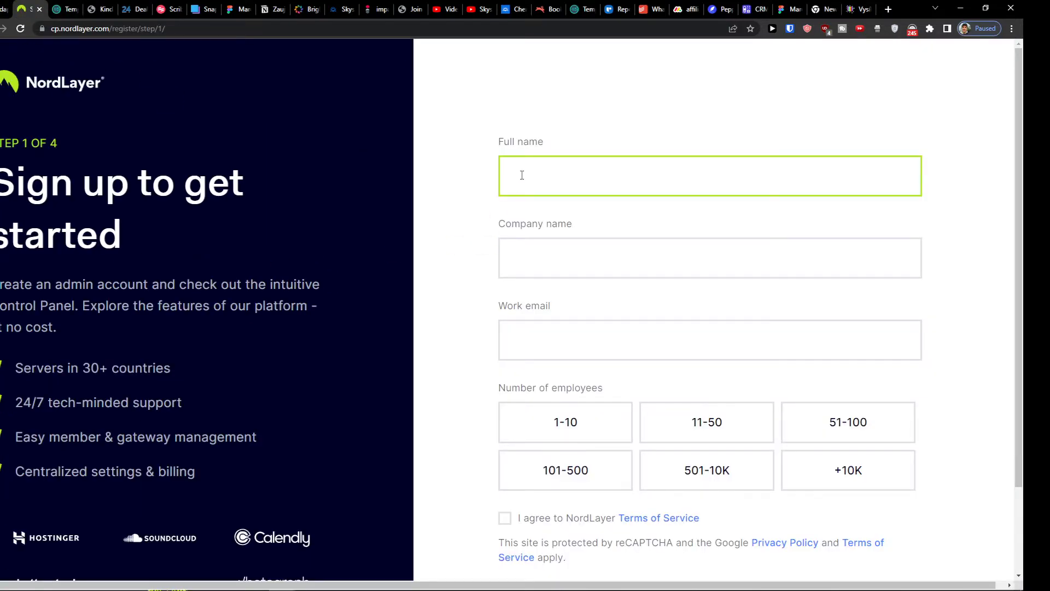
type("Marcus")
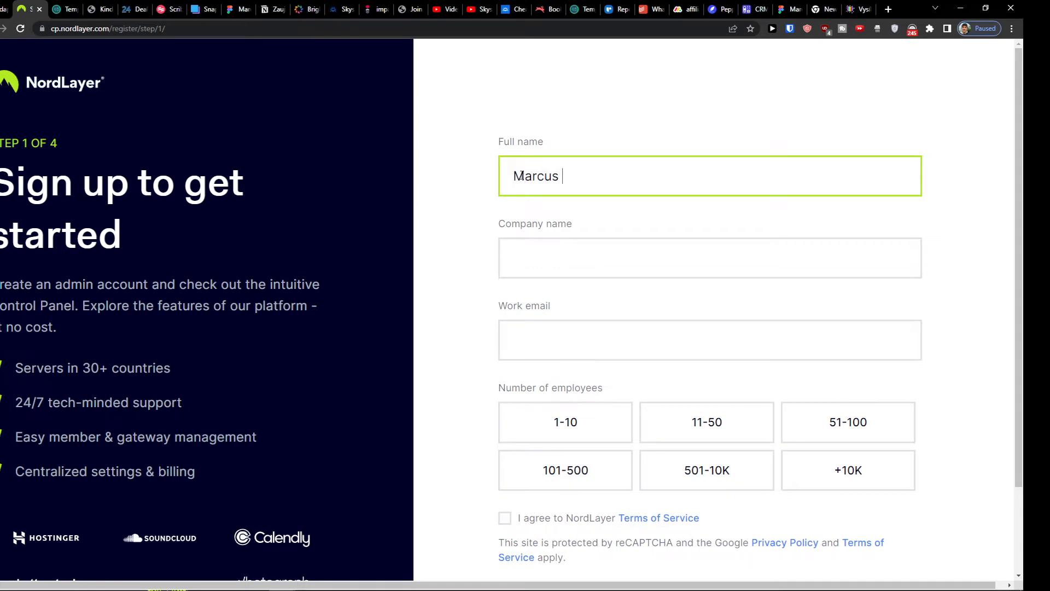
type("Stonelius")
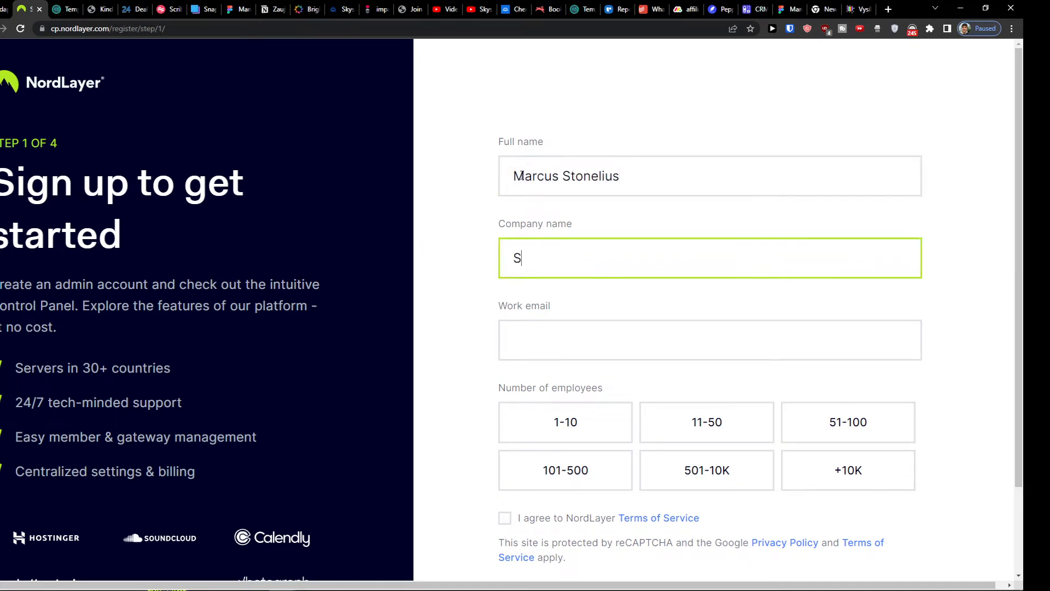
type("un wei")
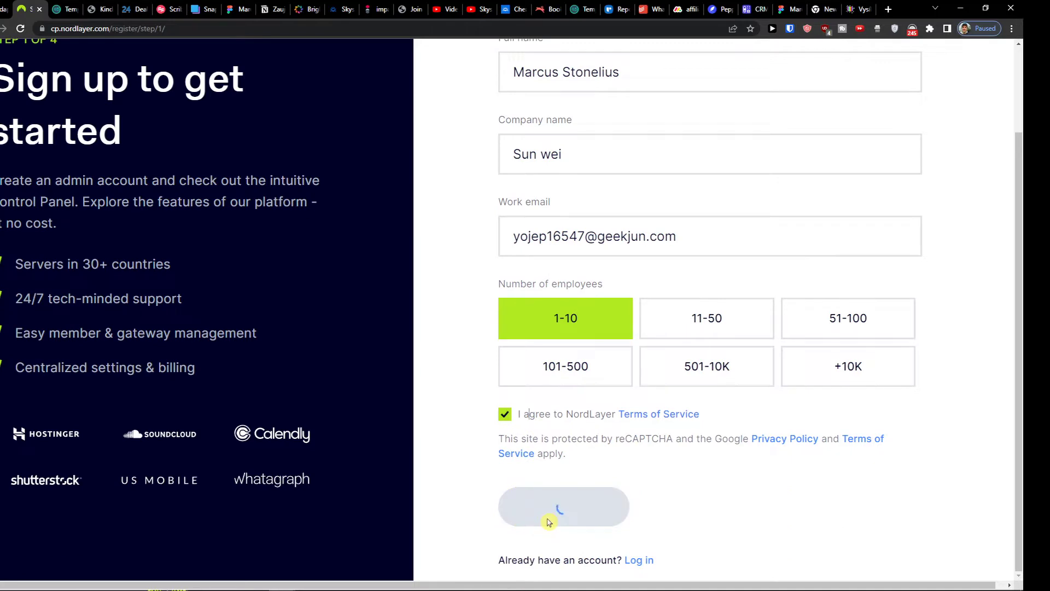
left_click(564, 506)
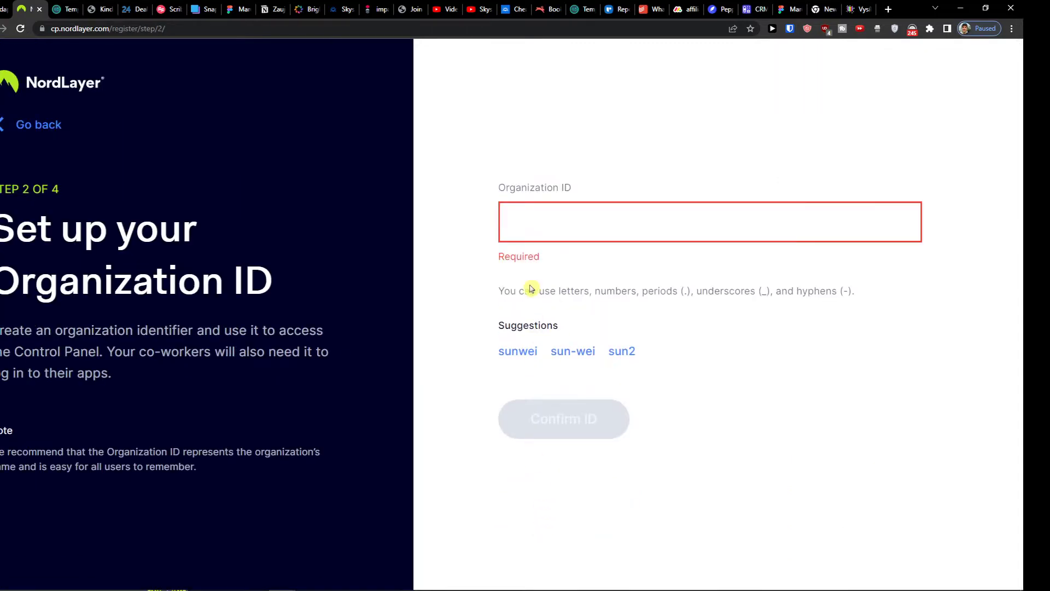
Confirm the Organization ID and switch to the Temp Mail inbox for the code
left_click(563, 418)
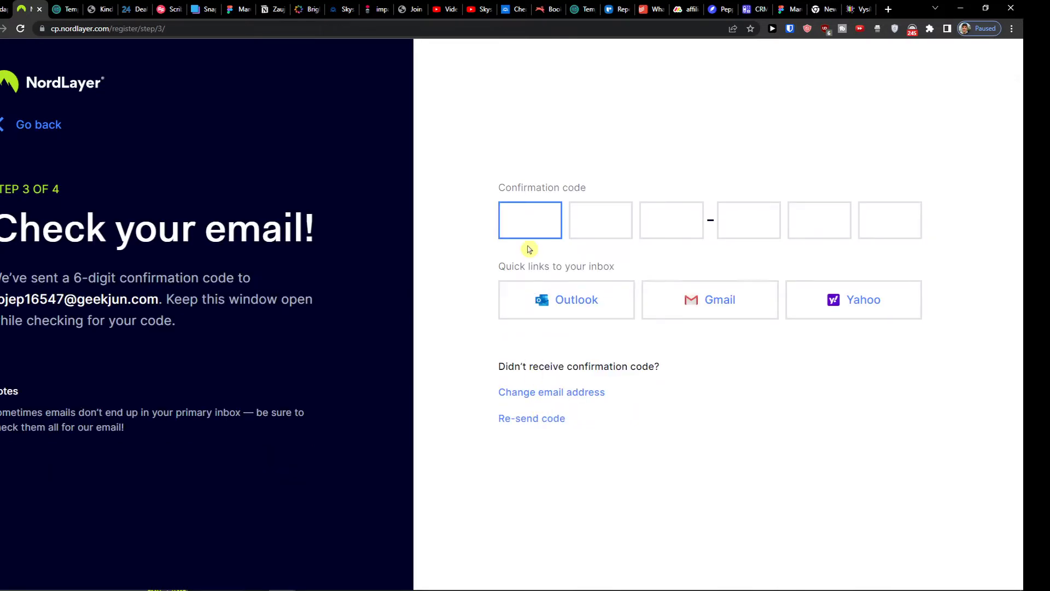
left_click(64, 9)
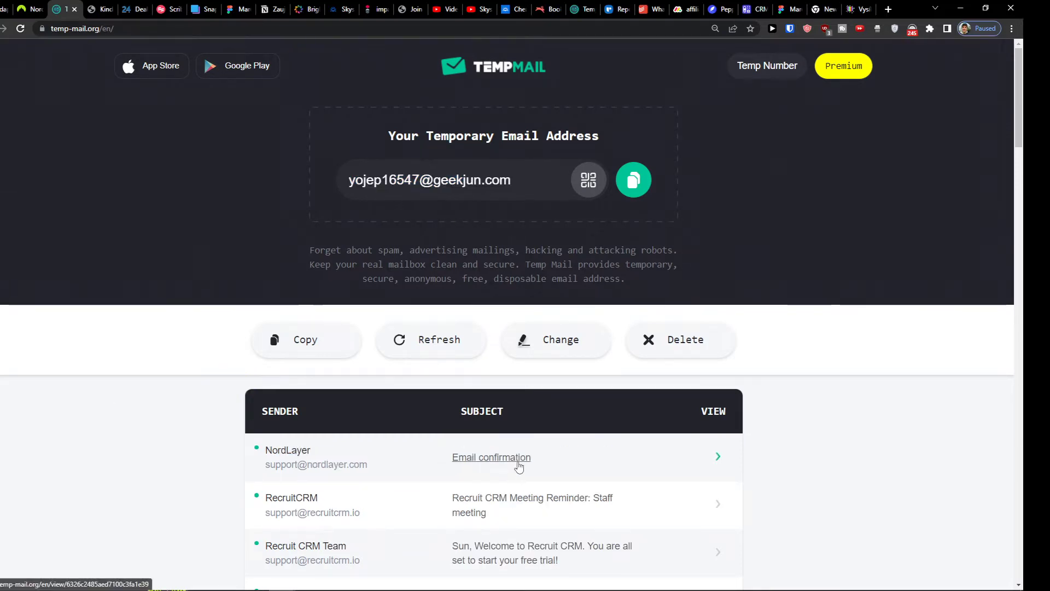
Open NordLayer's Email confirmation message and select the code 030-194
left_click(491, 456)
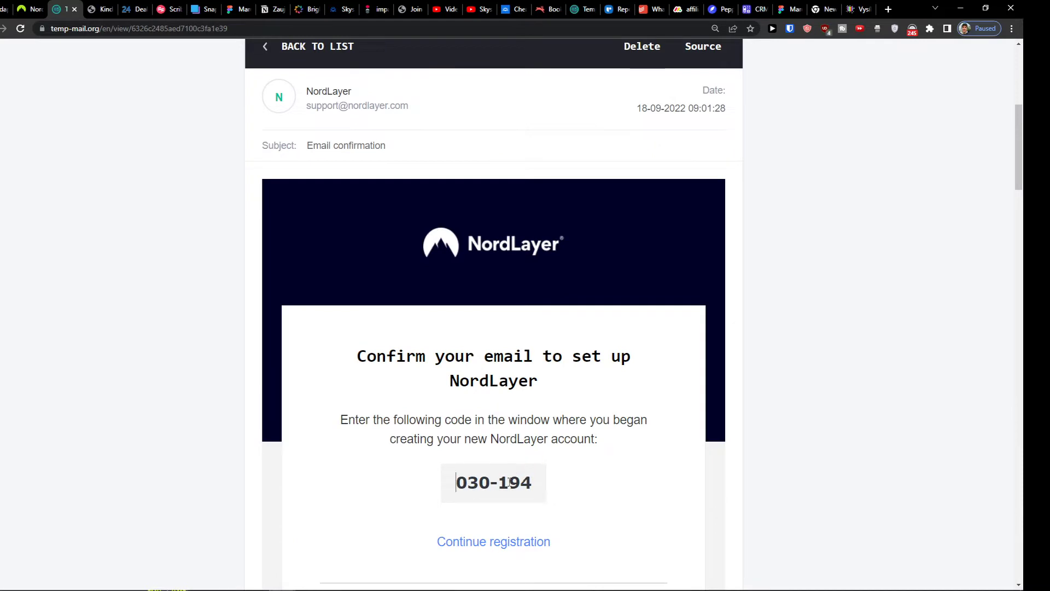
double_click(493, 483)
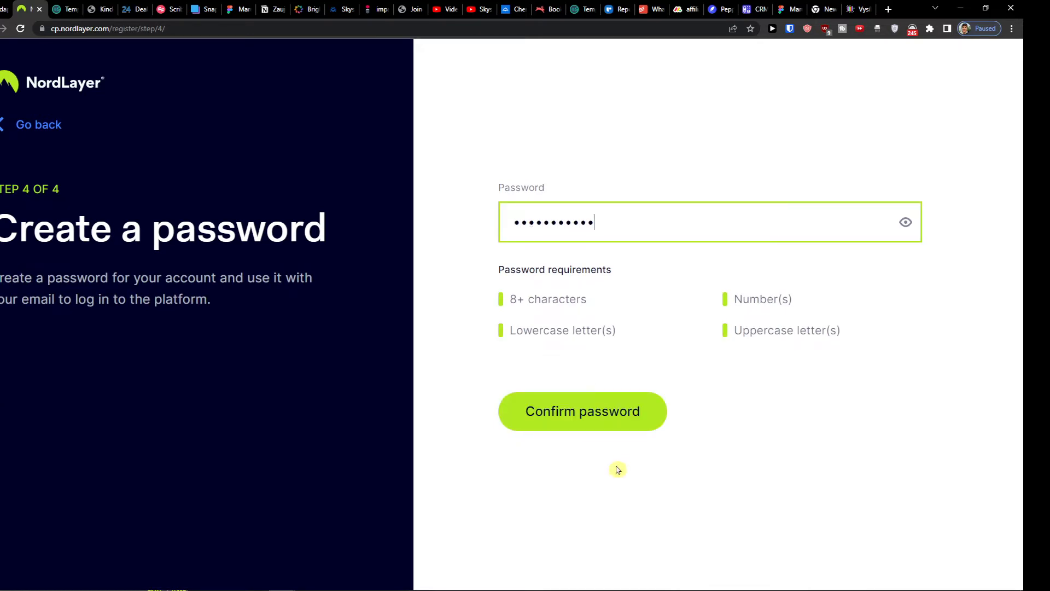
Confirm the new account password and scroll through the onboarding Control Panel
left_click(582, 411)
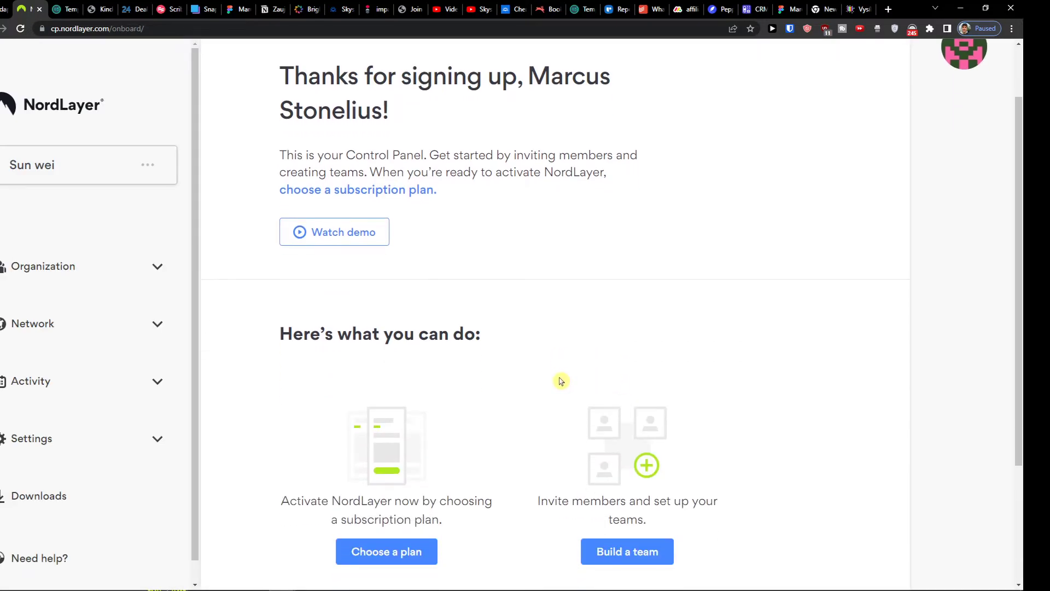
scroll("down", 3)
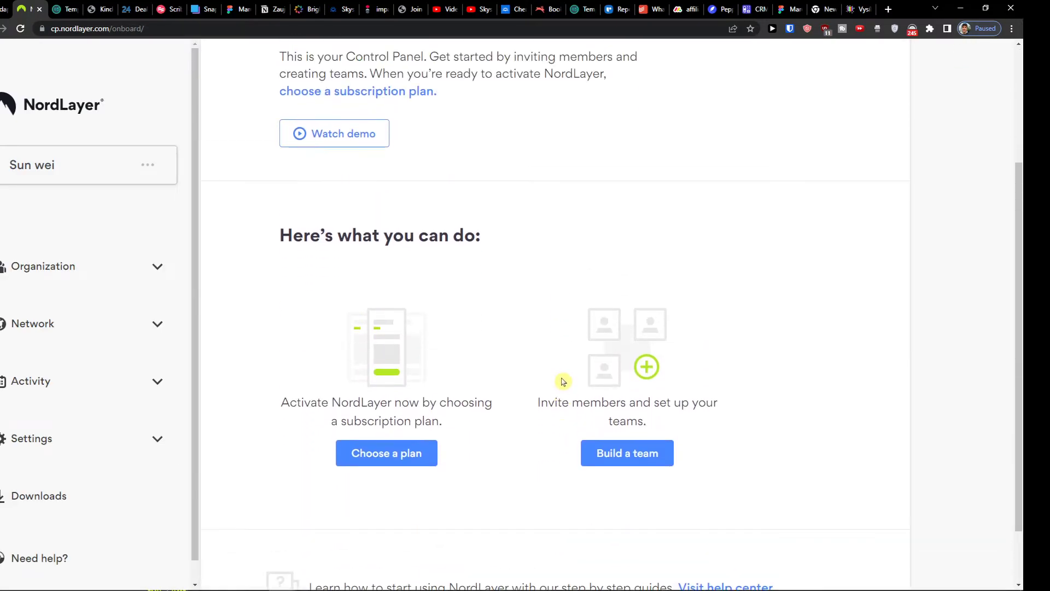
mouse_move(347, 413)
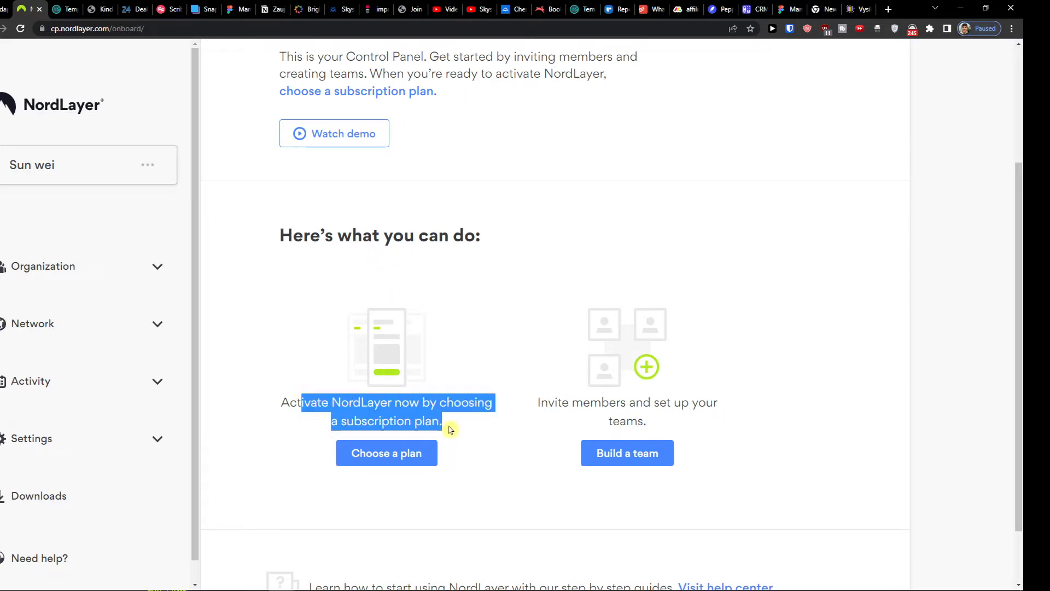
mouse_move(718, 438)
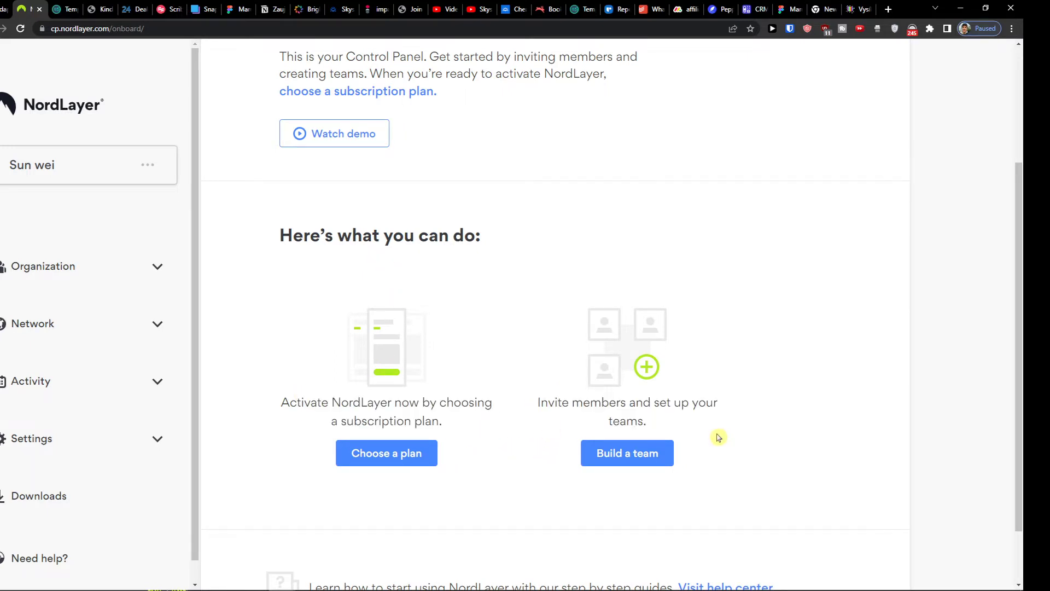
scroll("down", 3)
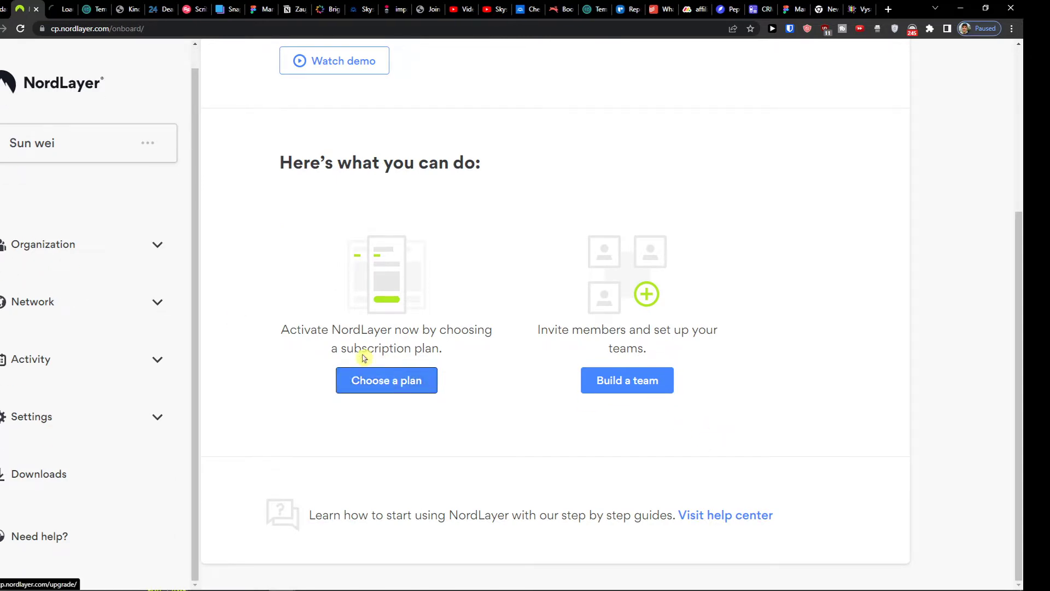
Review the yearly per-user plan prices and pick Get started under Advanced
left_click(386, 379)
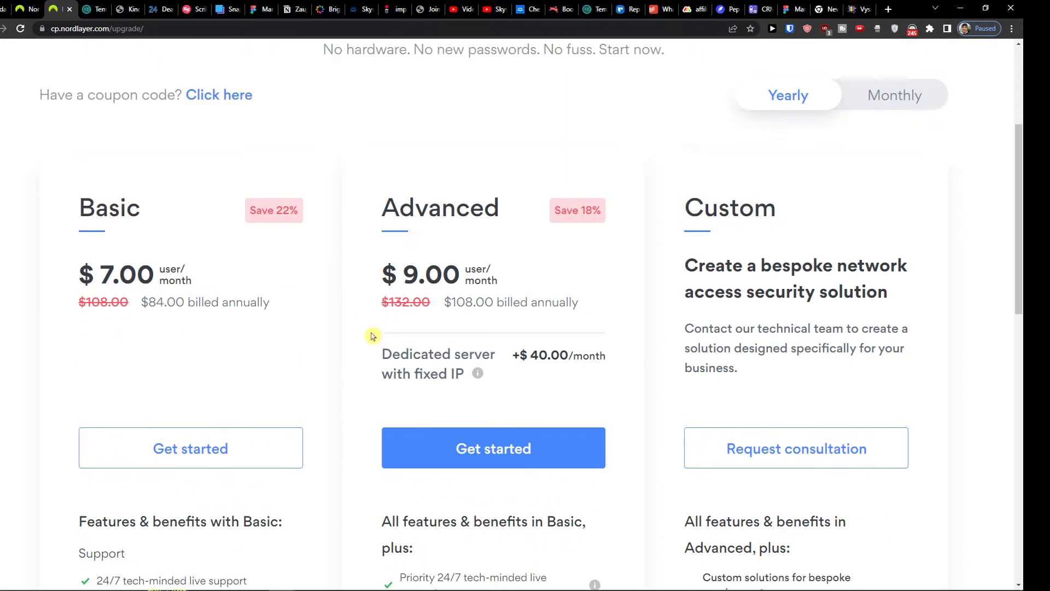
scroll("down", 3)
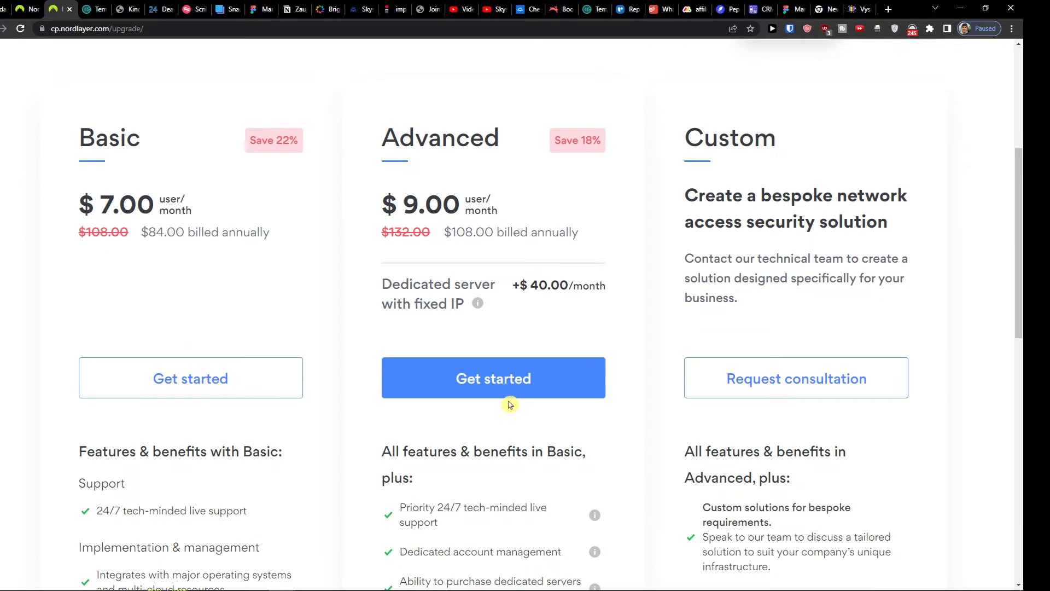
left_click(493, 378)
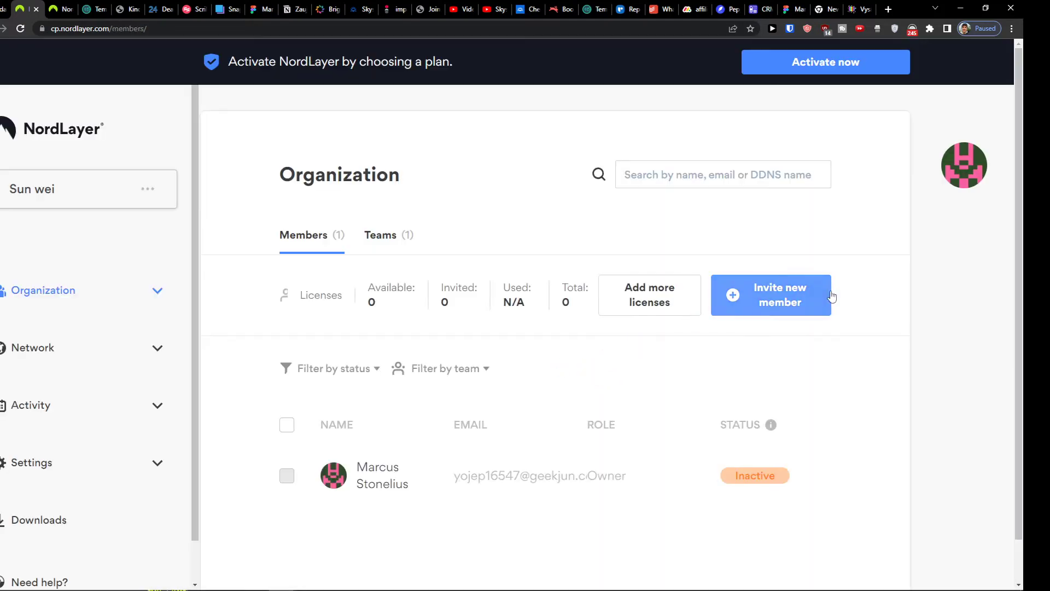
scroll("down", 3)
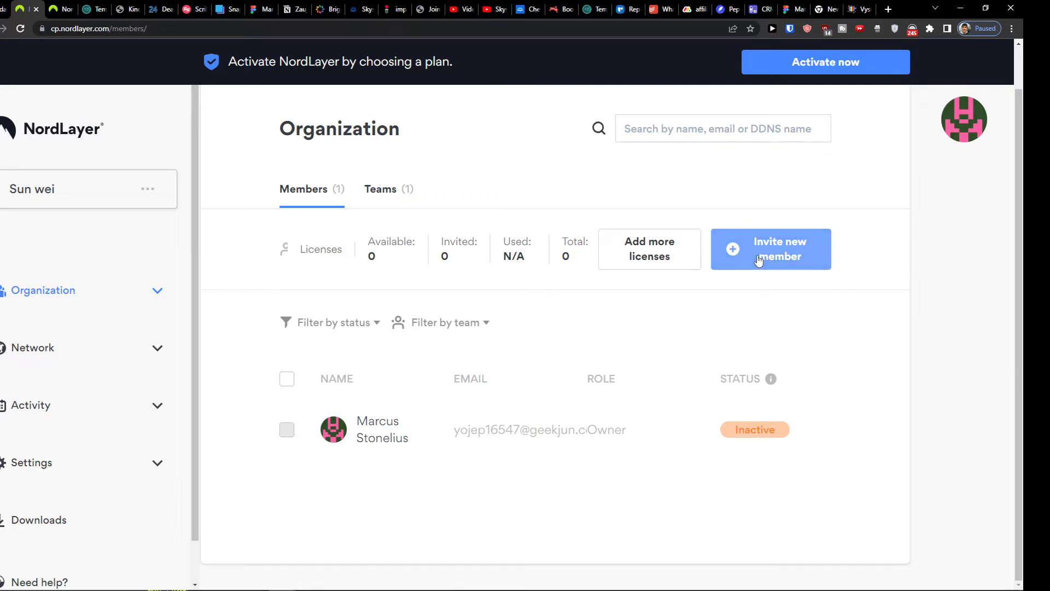
left_click(771, 248)
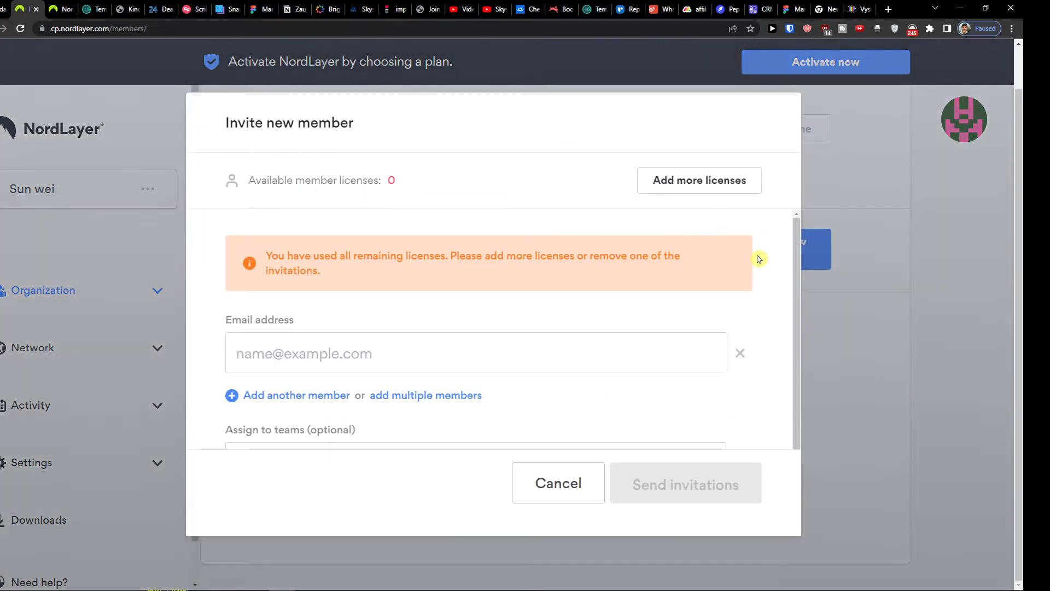
scroll("down", 3)
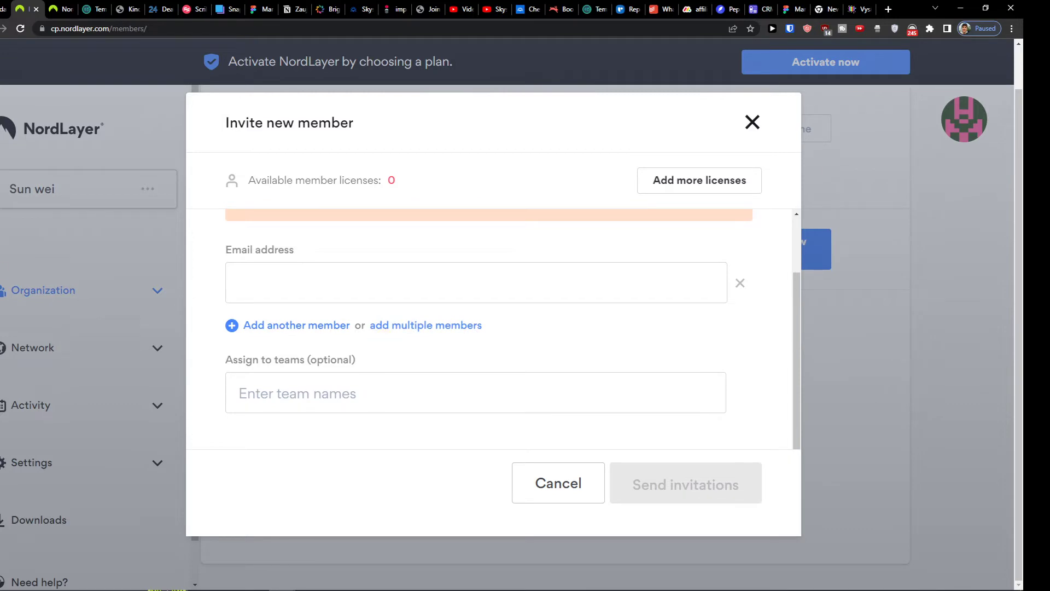
left_click(475, 262)
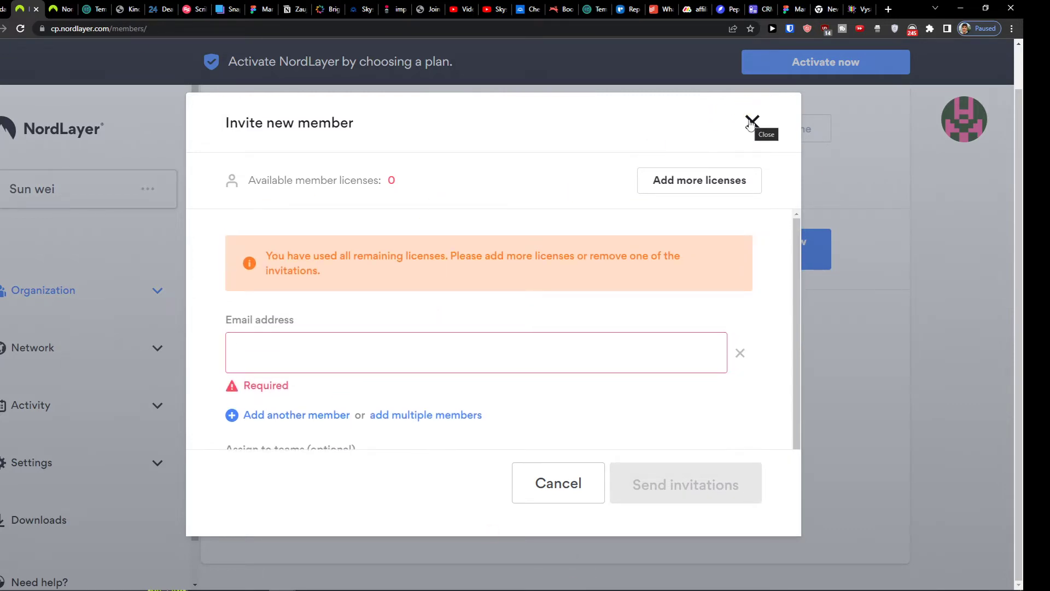
left_click(752, 123)
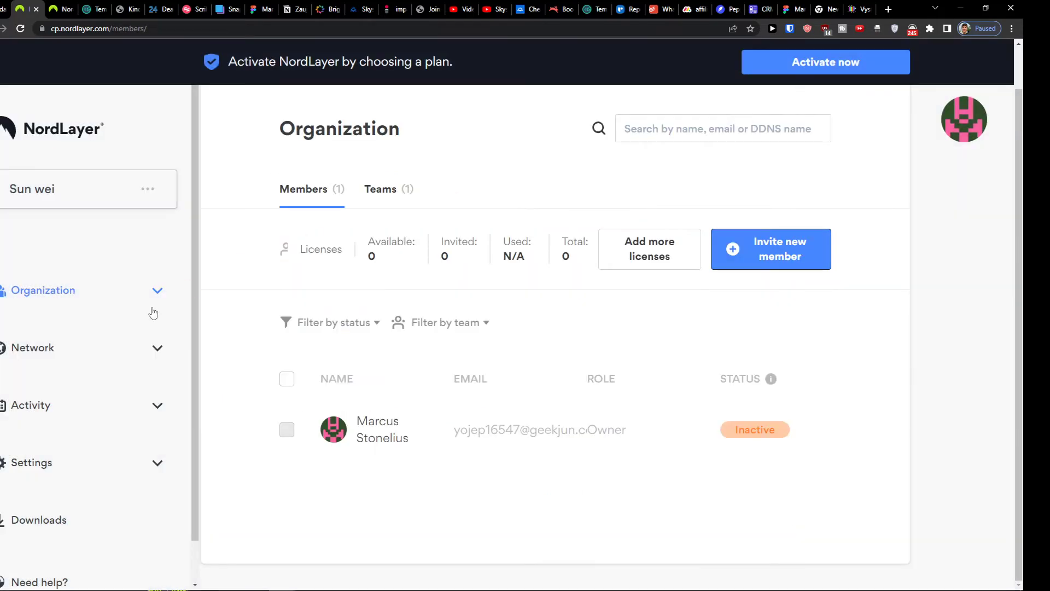
Create the private gateway 'My own gateway' under Network > Gateways and view its details
left_click(32, 346)
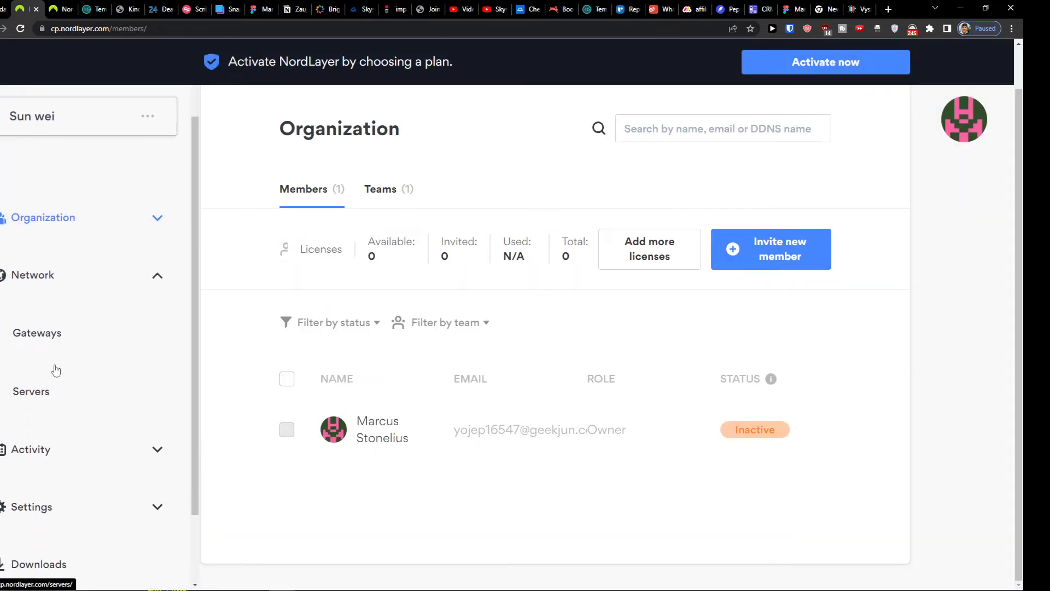
left_click(37, 334)
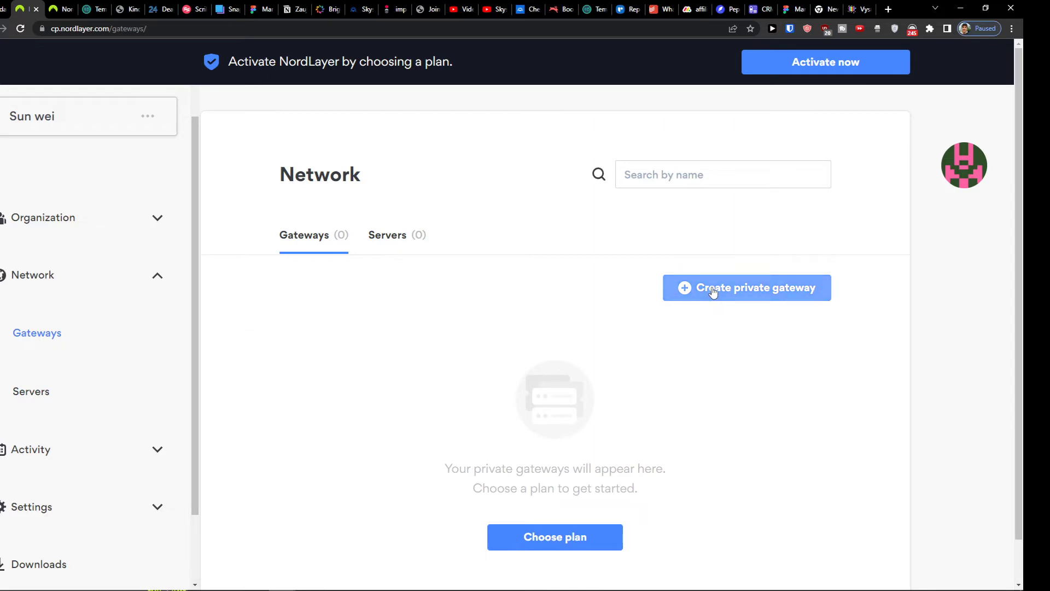
left_click(746, 287)
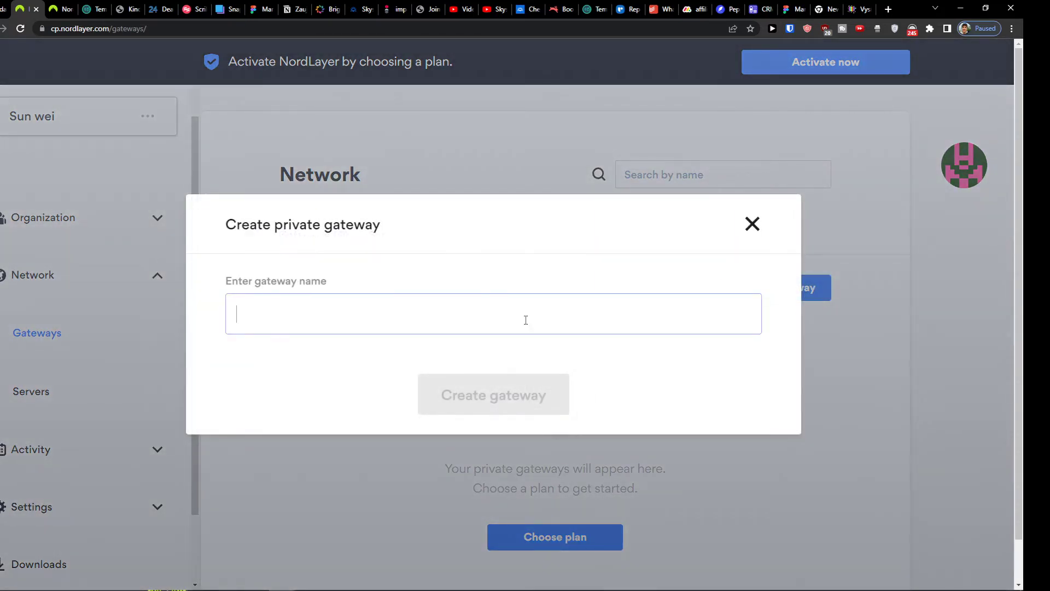
type("My o")
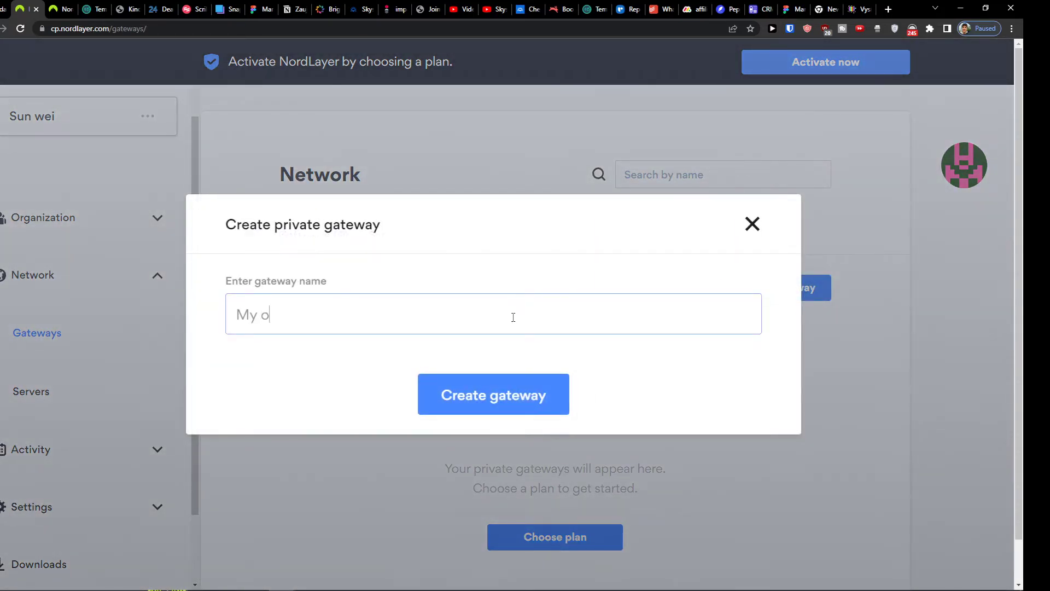
type("wn gateway")
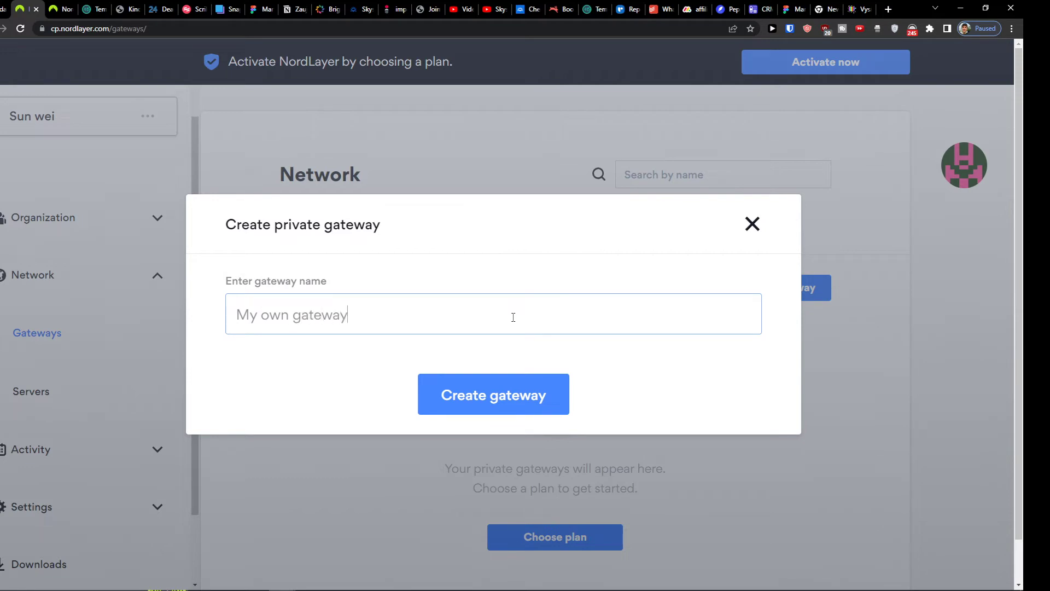
left_click(493, 394)
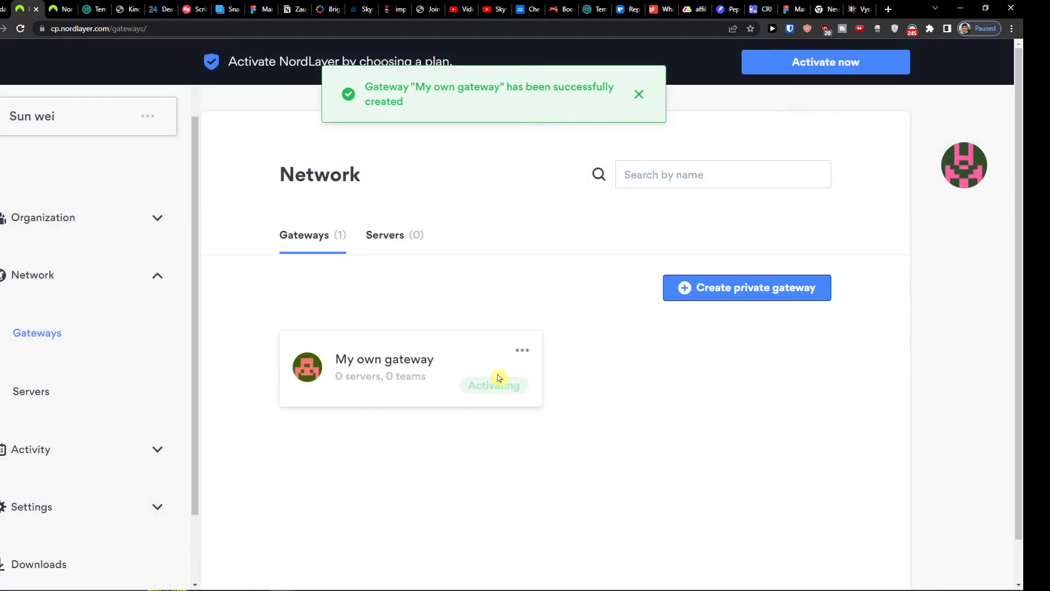
left_click(384, 368)
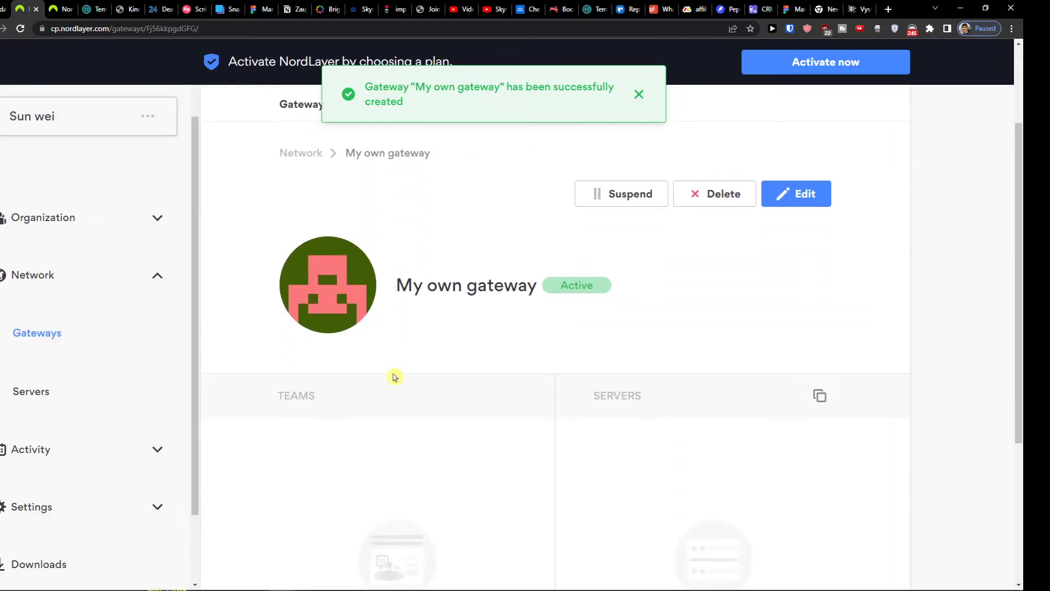
Add the All Members team to My own gateway from its Teams section
left_click(639, 94)
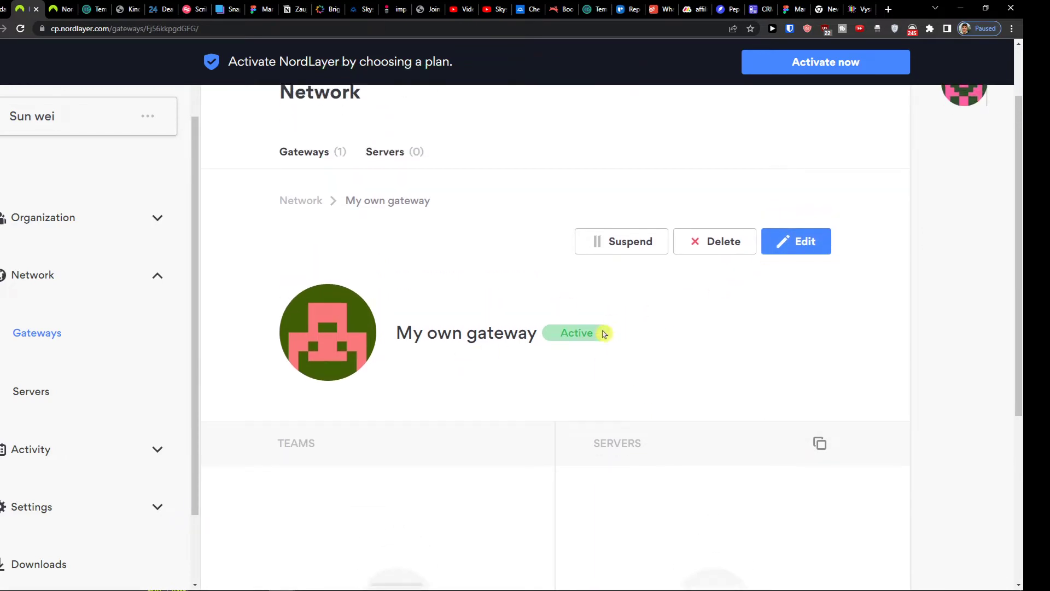
left_click(31, 392)
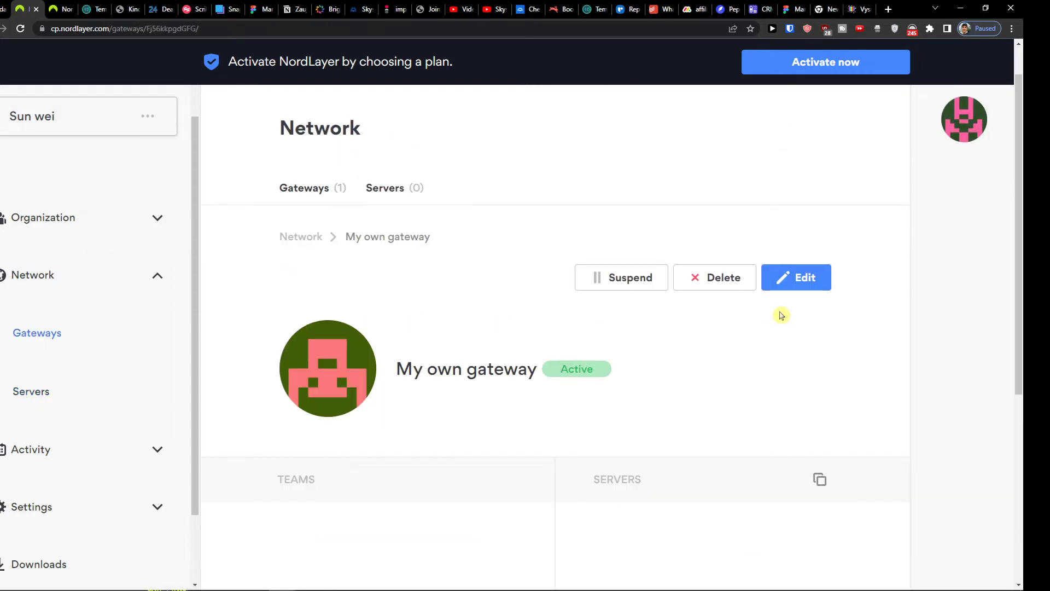
scroll("down", 3)
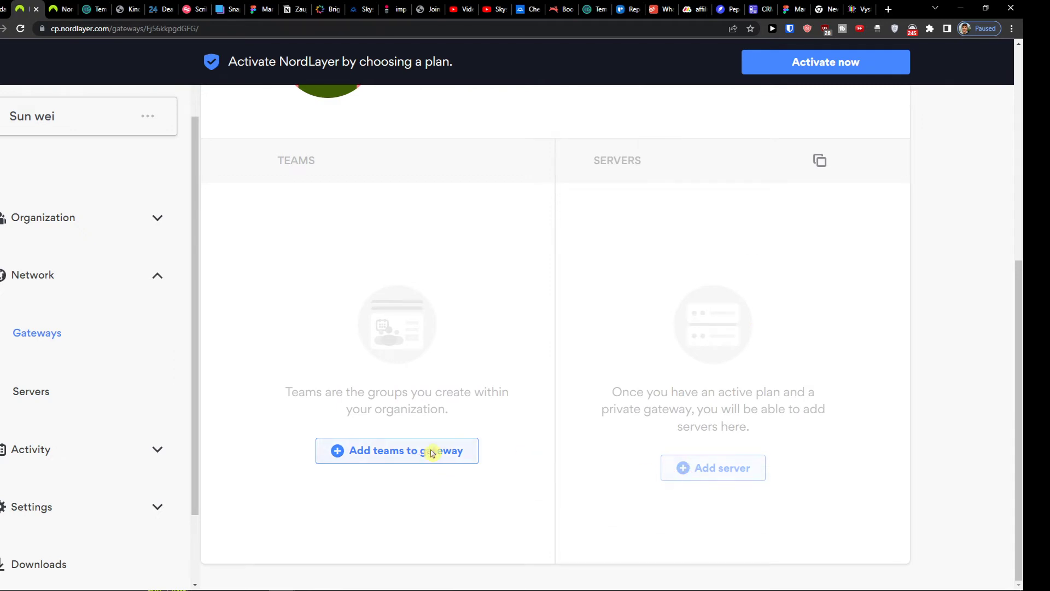
left_click(396, 450)
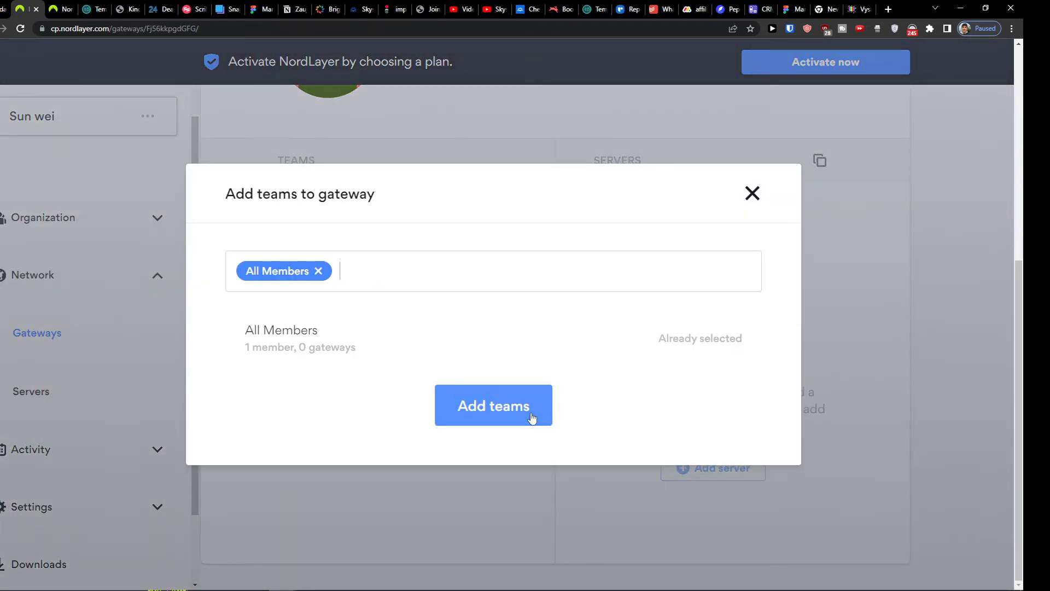
left_click(494, 406)
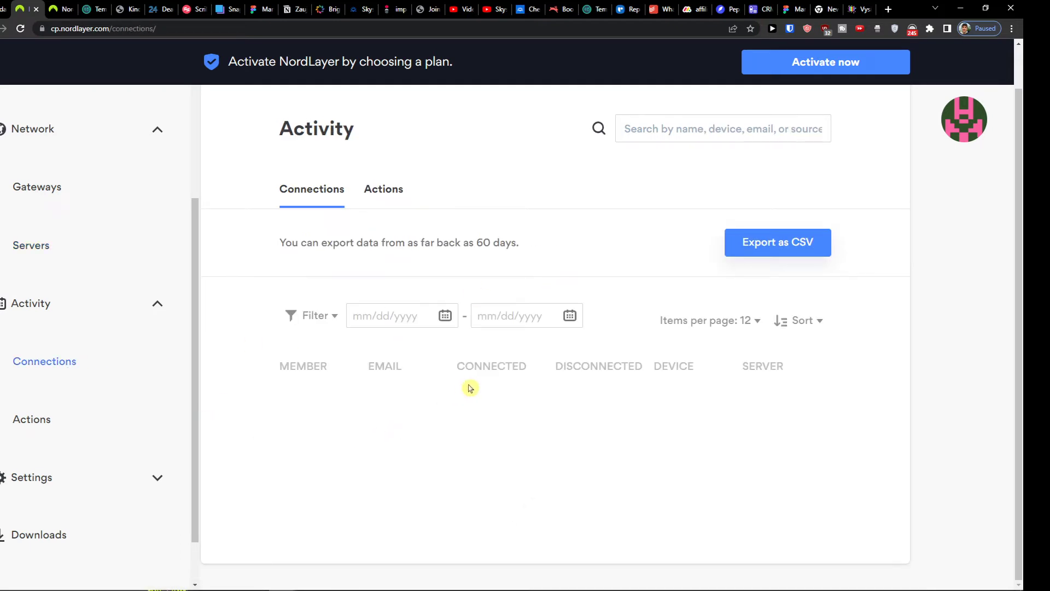
mouse_move(820, 227)
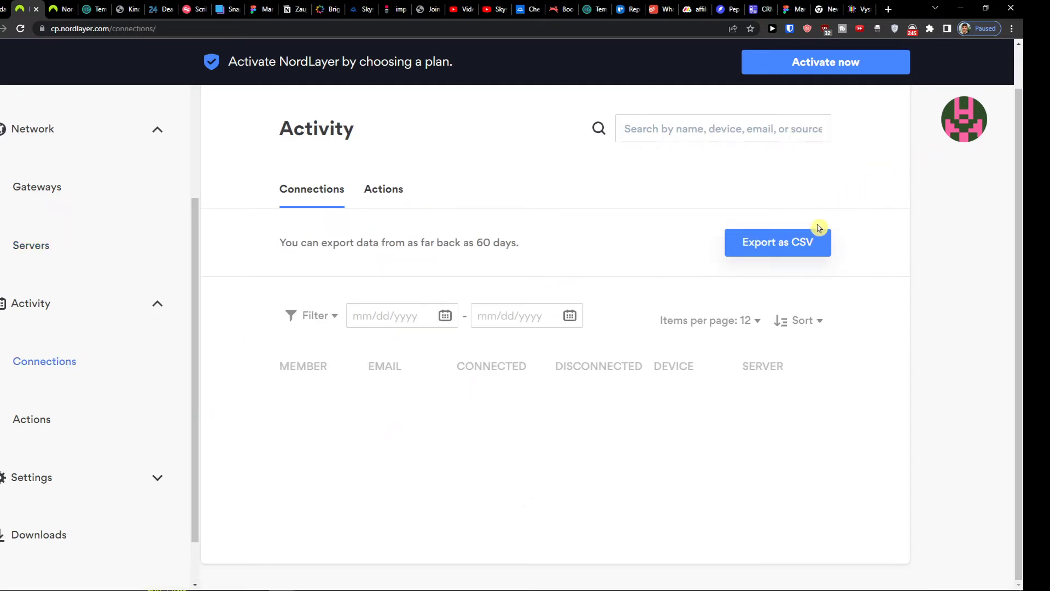
Check the Actions log entry for All Members added to My own gateway, then open Login methods
left_click(383, 189)
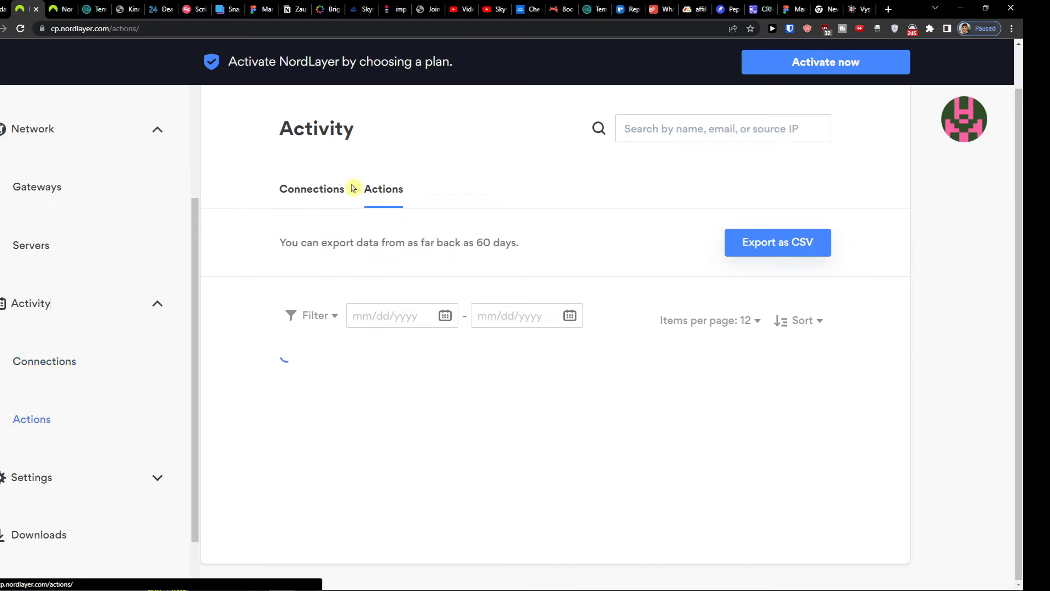
mouse_move(43, 405)
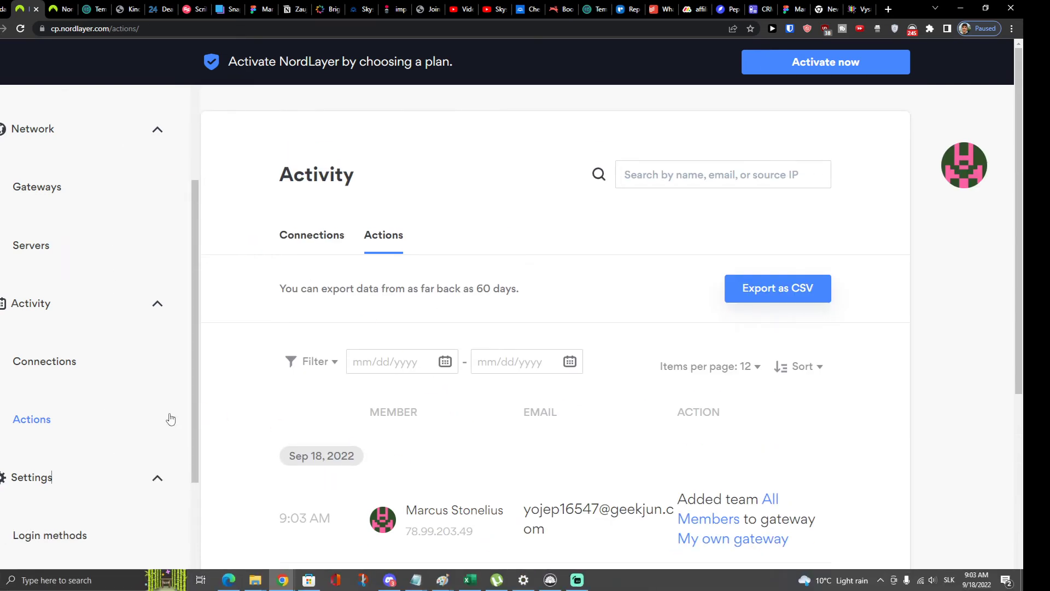
left_click(50, 389)
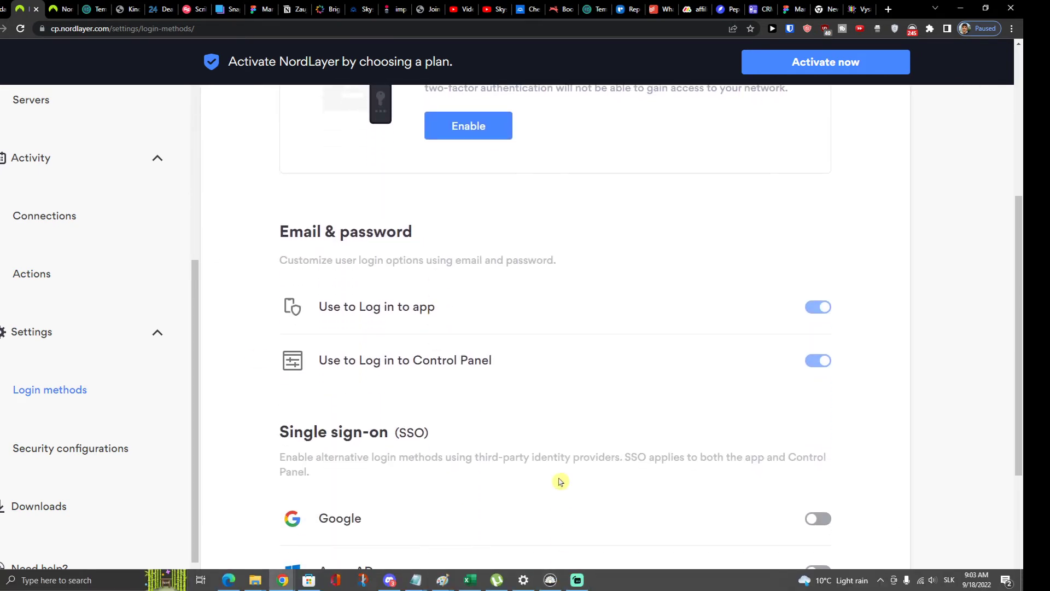
Scroll Login methods, then review Security configurations: auto-updates, shared gateways, biometrics, ThreatBlock
scroll("down", 3)
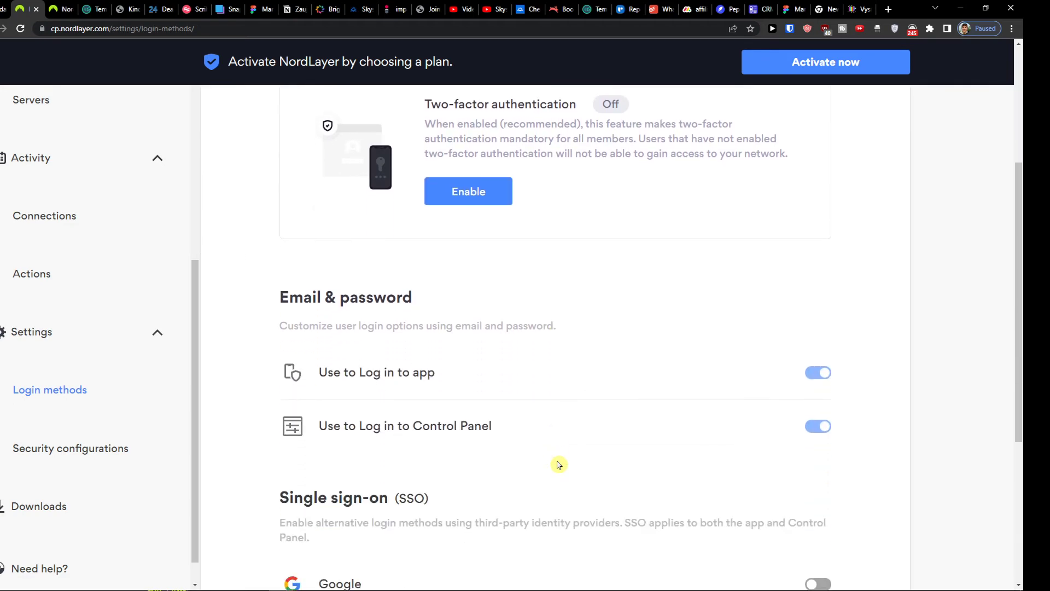
left_click(69, 448)
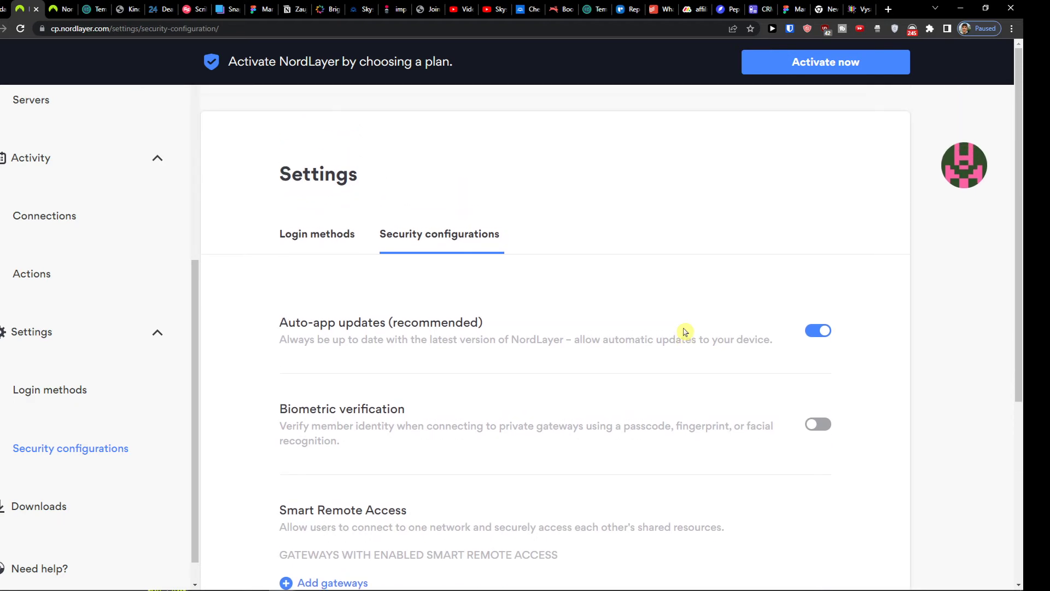
scroll("down", 3)
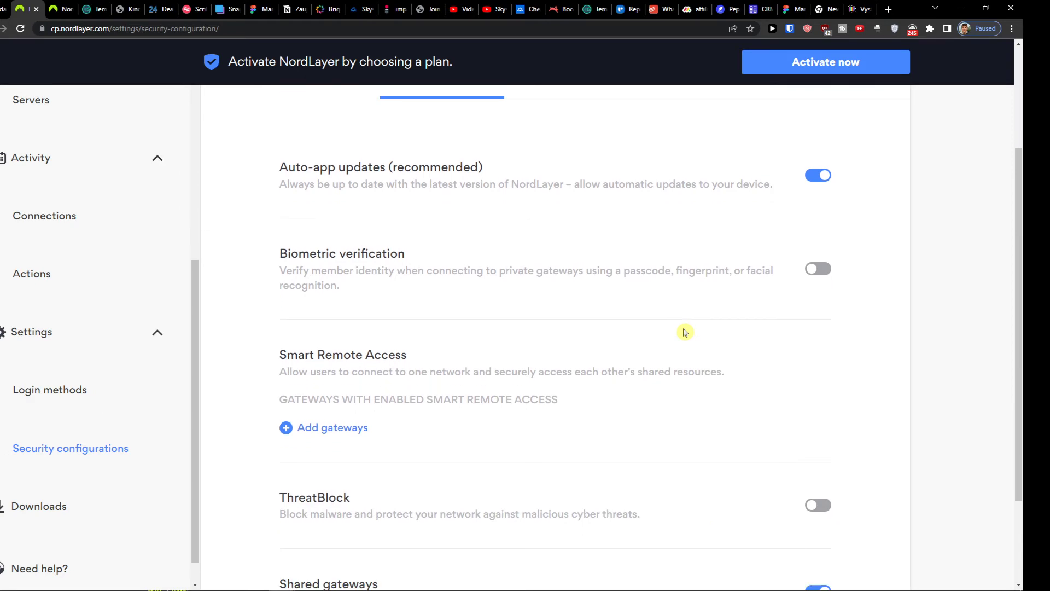
scroll("down", 3)
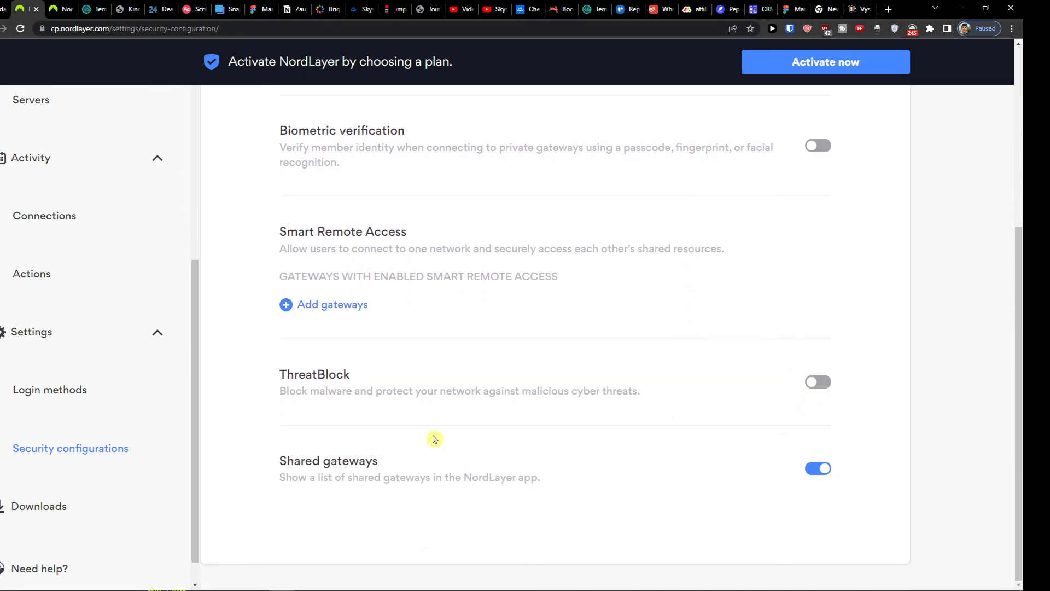
Browse the Downloads page's Windows, Mac, iOS, Android and Linux apps
left_click(38, 506)
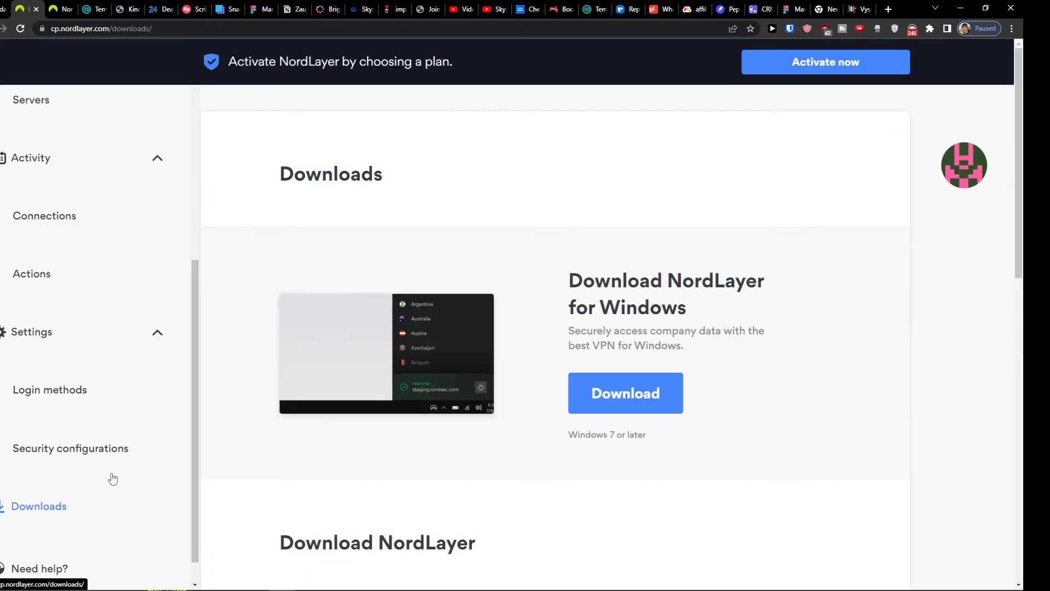
scroll("down", 3)
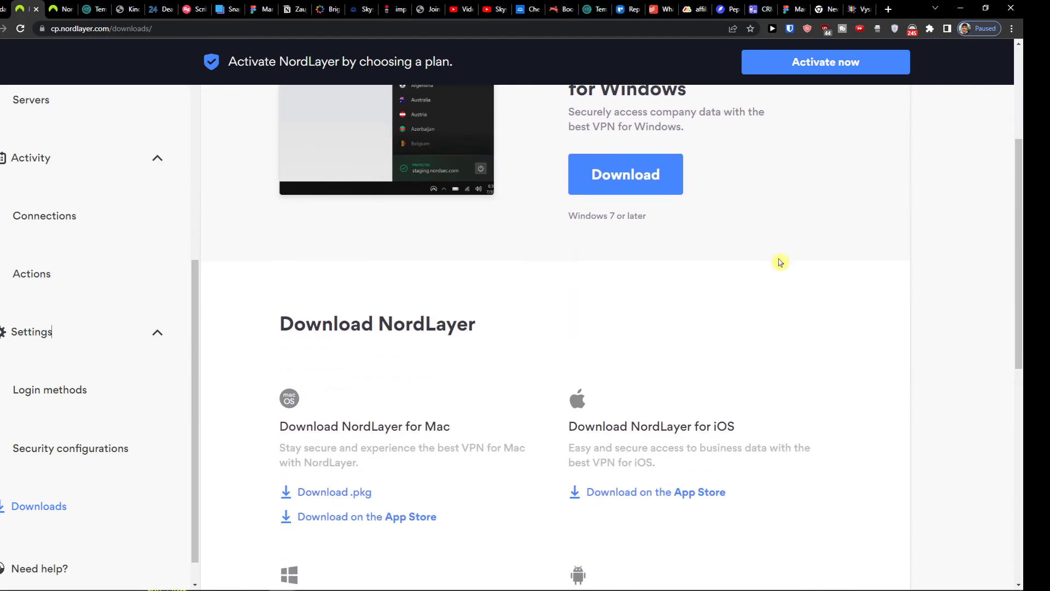
scroll("down", 3)
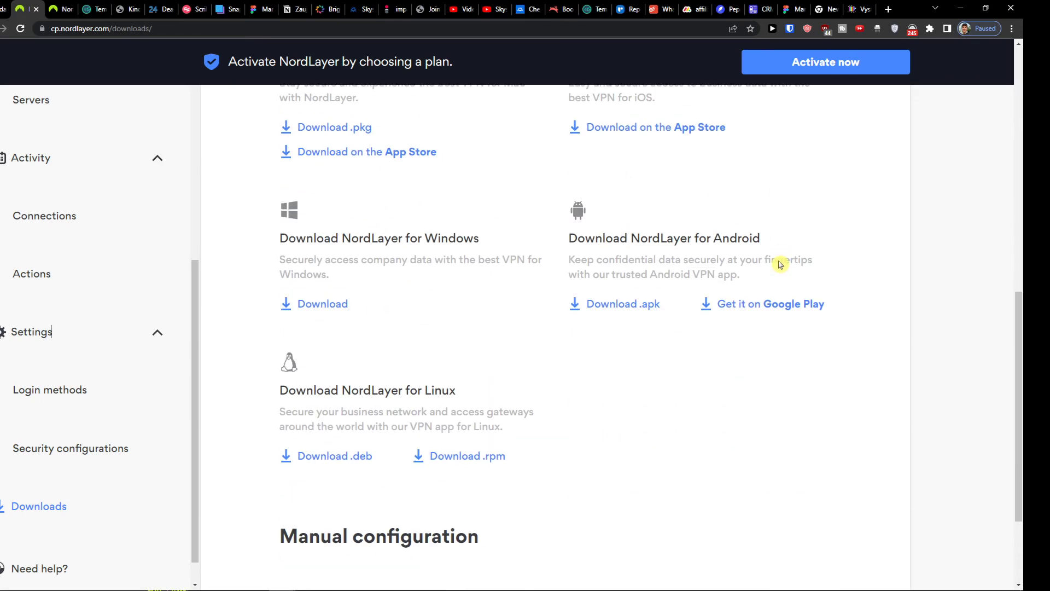
scroll("up", 3)
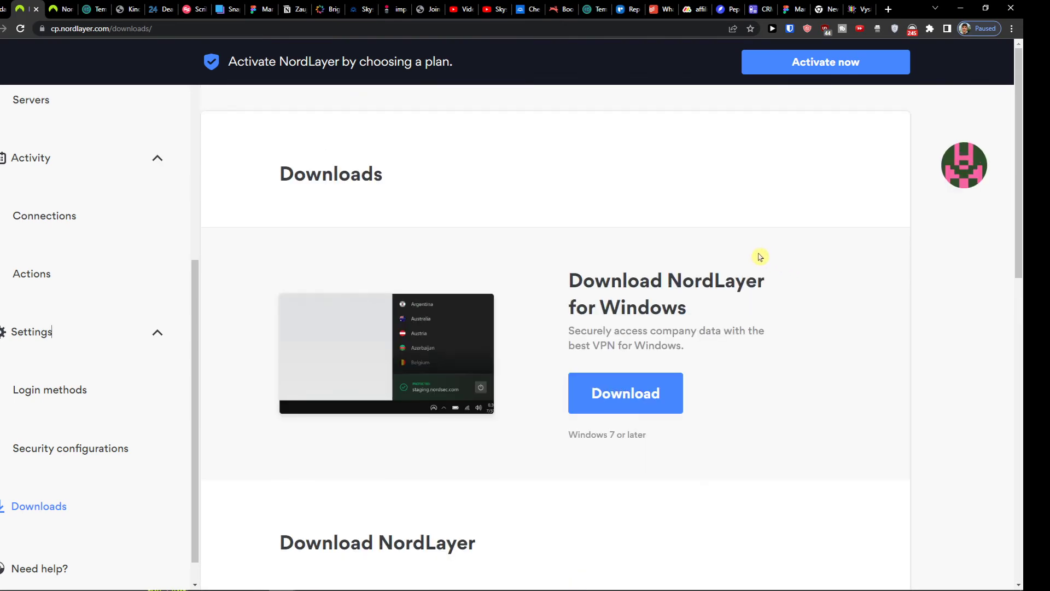